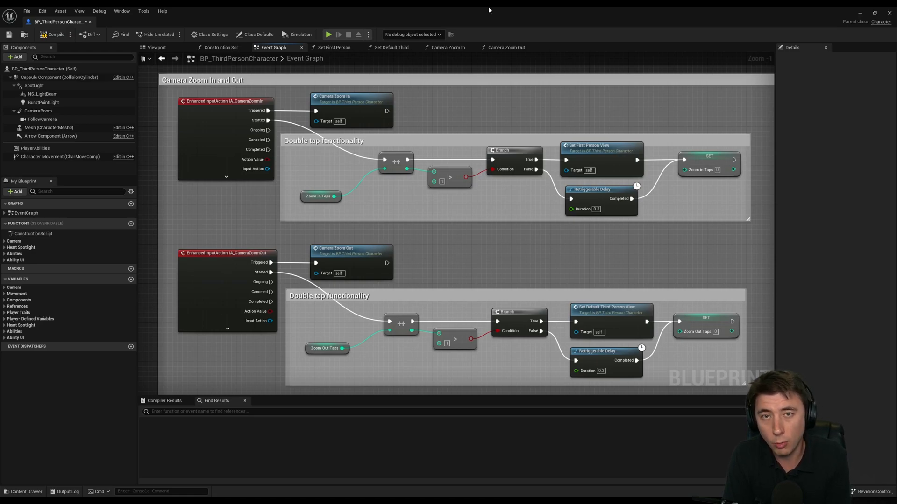
mouse_move(438, 45)
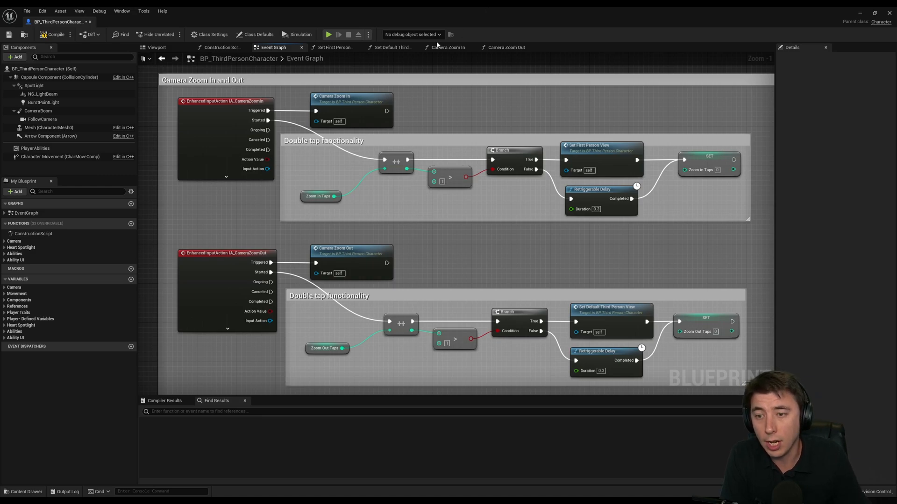
mouse_move(273, 94)
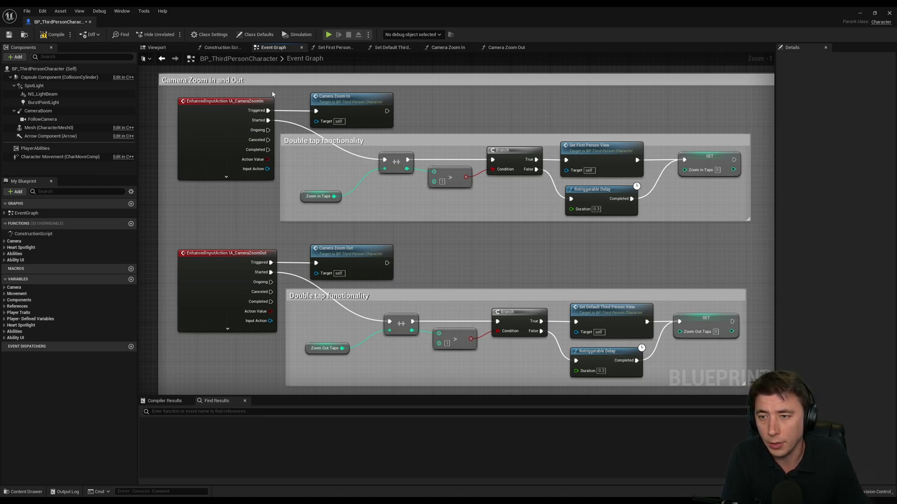
- Select the IA_CameraZoomIn event, then the Set First Person View call in Camera Zoom In
left_click(225, 252)
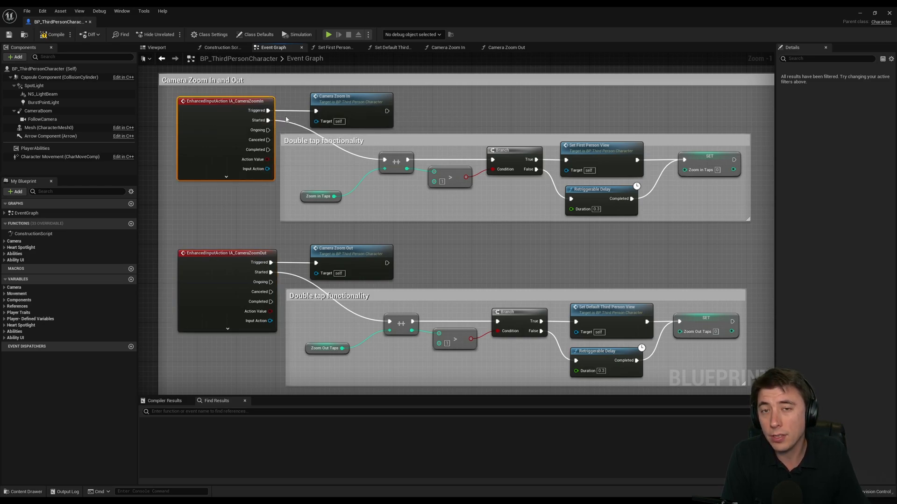
mouse_move(284, 118)
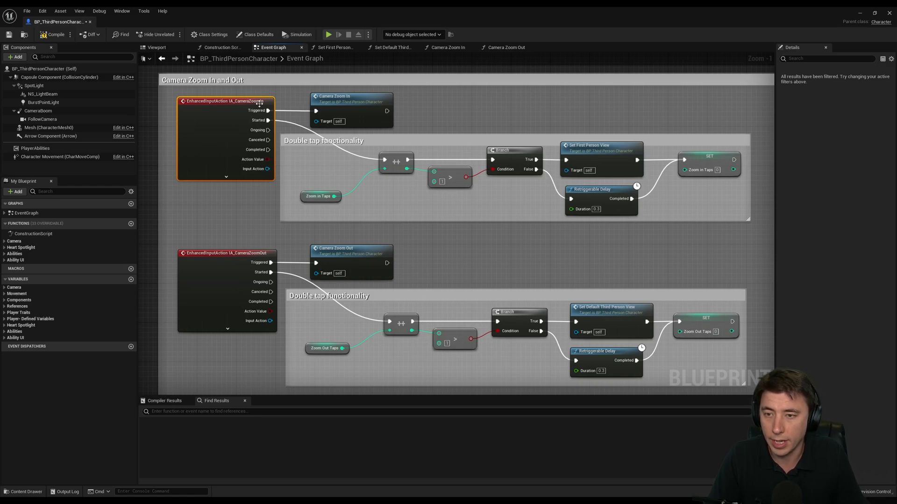
mouse_move(253, 198)
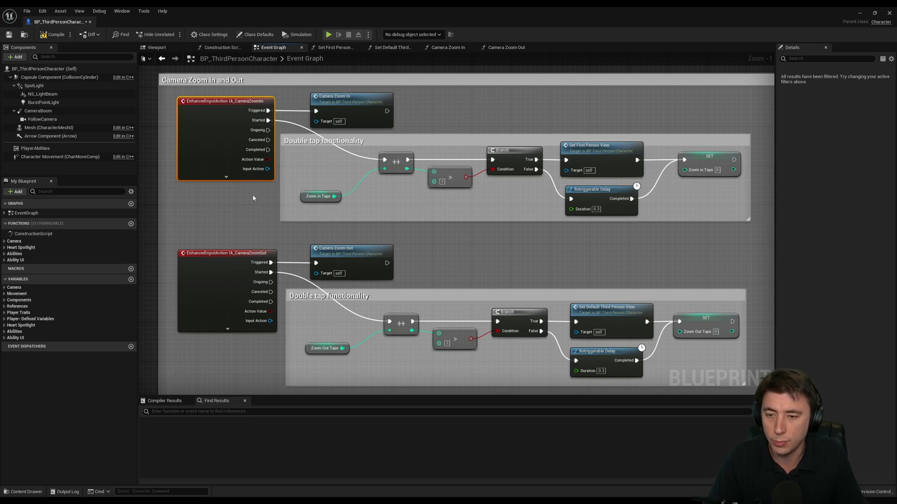
mouse_move(357, 102)
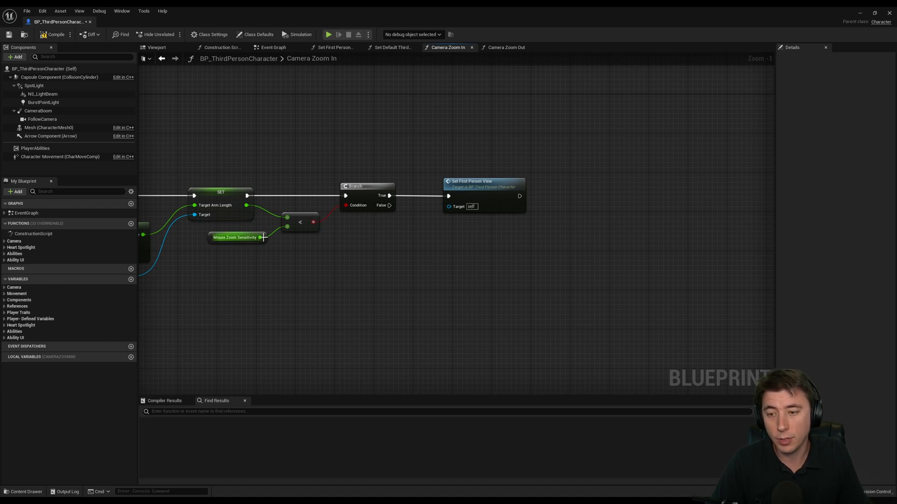
left_click(483, 181)
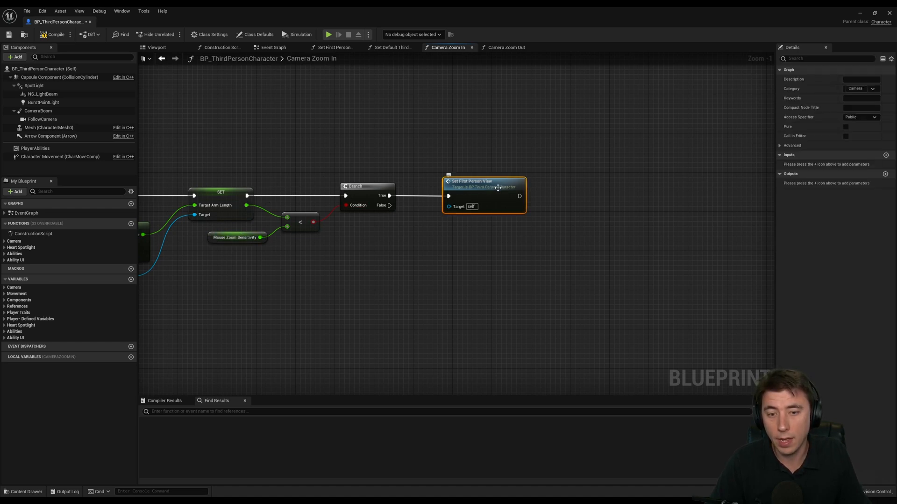
mouse_move(492, 186)
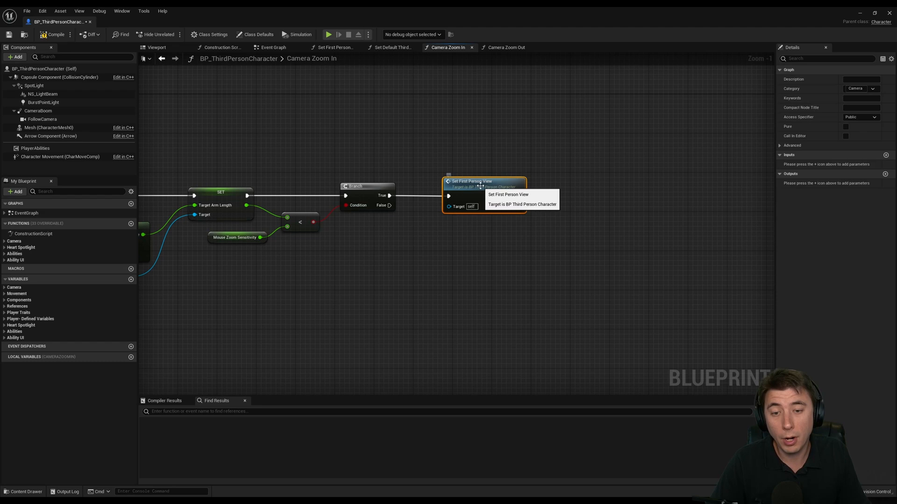
- Review the Set First Person View graph's nodes, then switch to the Camera Zoom Out graph
left_click(337, 48)
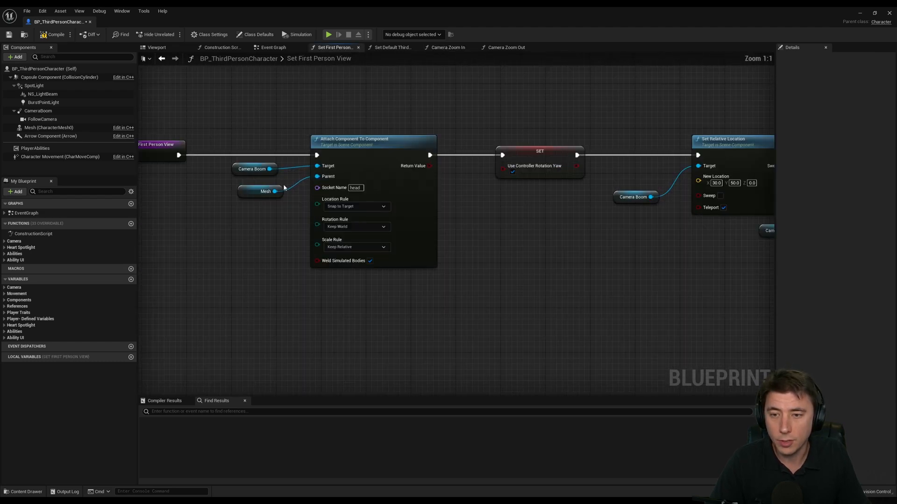
left_click(254, 169)
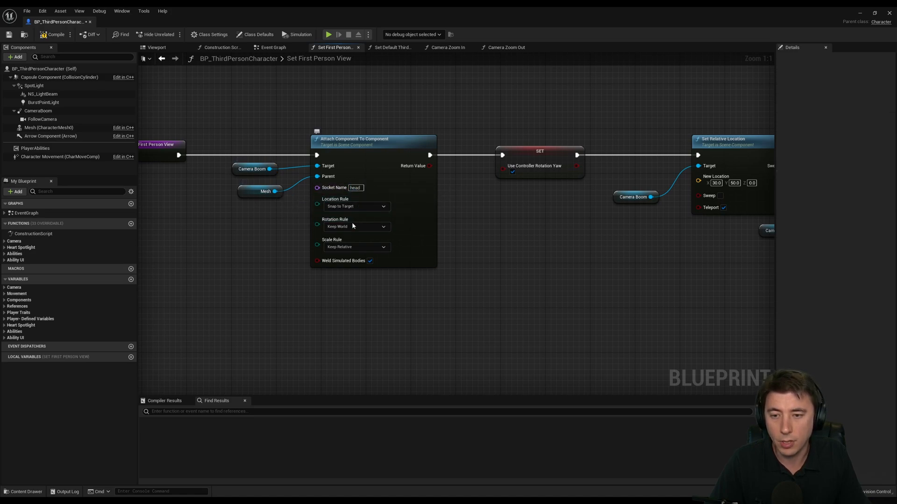
mouse_move(355, 226)
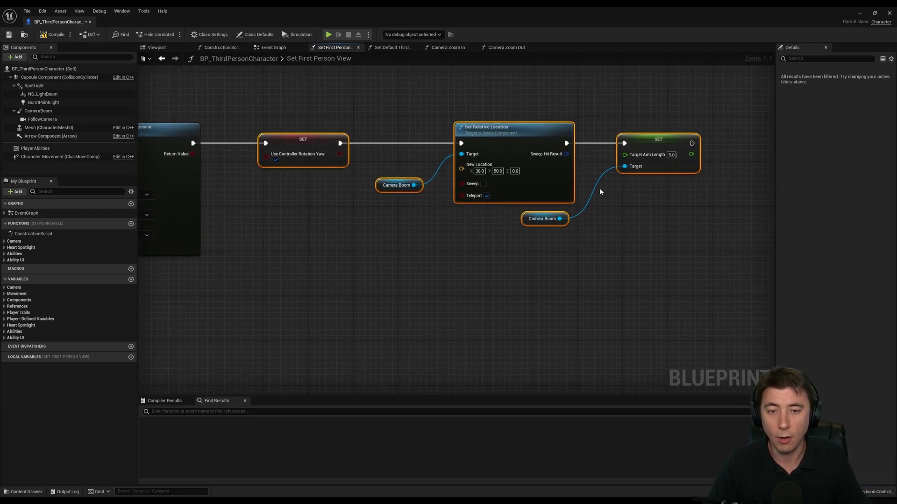
mouse_move(307, 141)
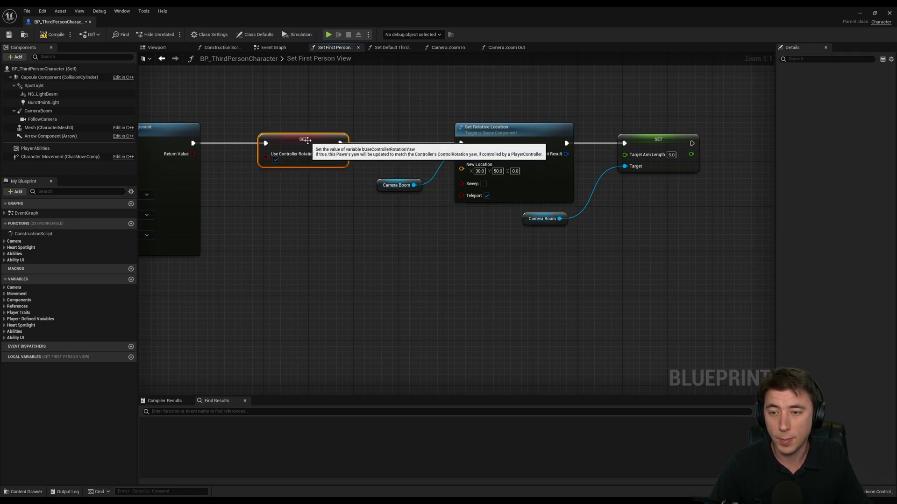
mouse_move(300, 189)
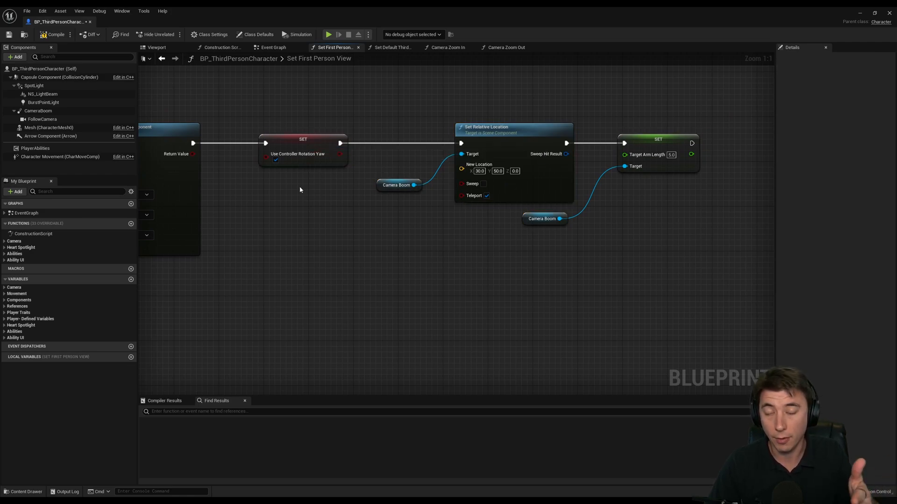
mouse_move(317, 145)
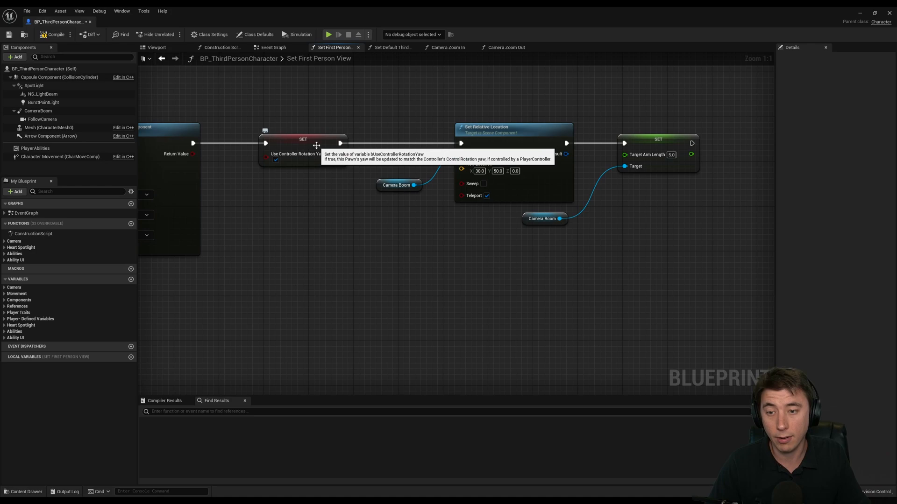
mouse_move(276, 57)
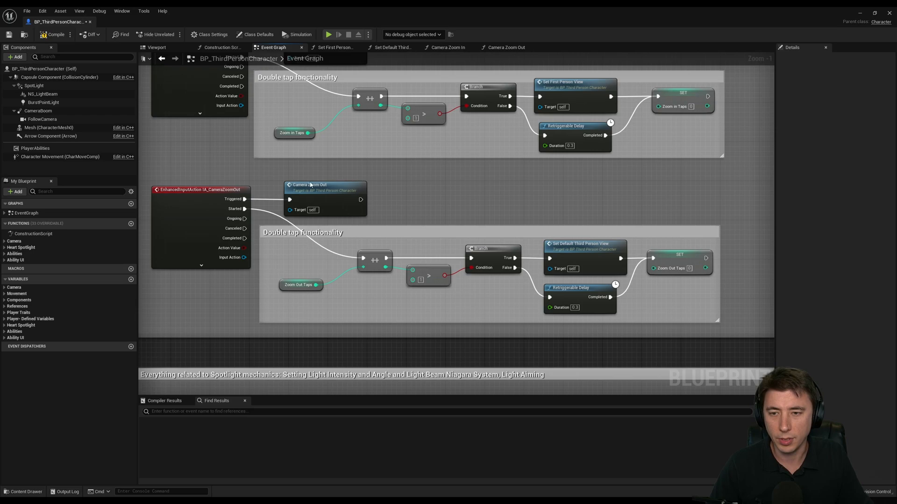
left_click(502, 47)
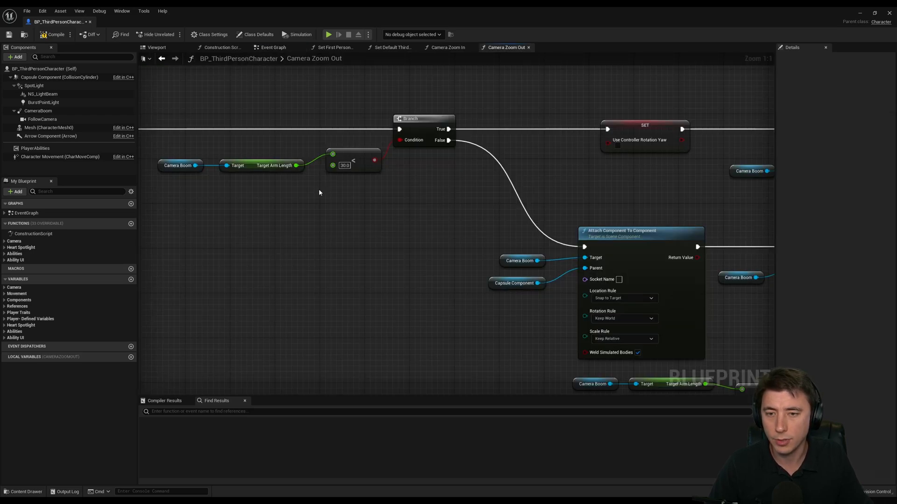